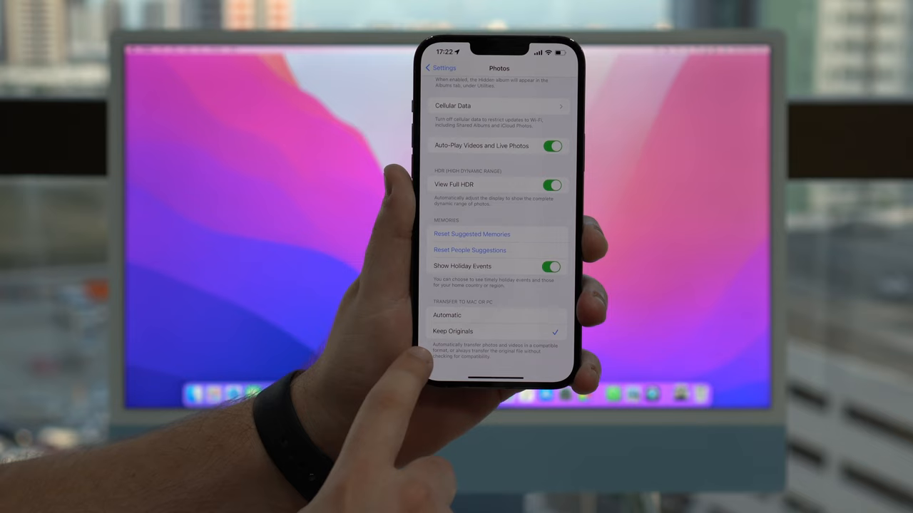
- Switch Photos' Transfer to Mac or PC option from Keep Originals to Automatic
click(447, 315)
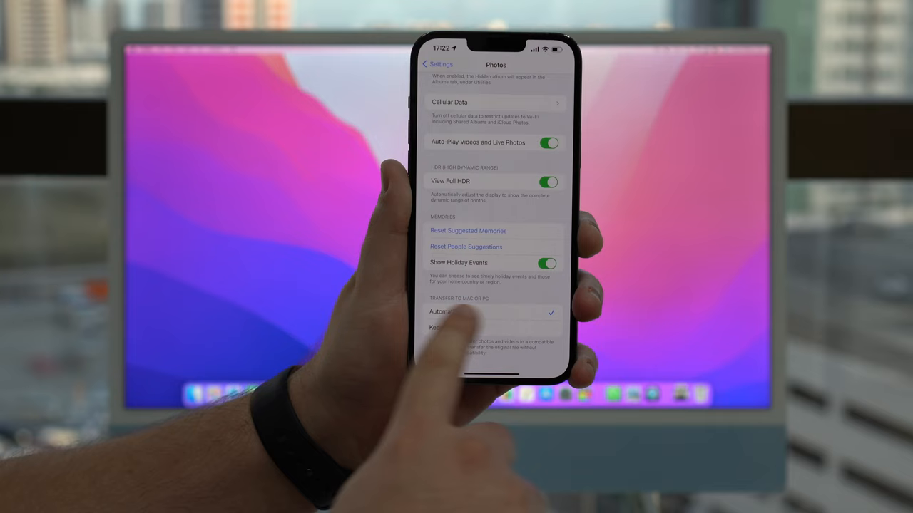